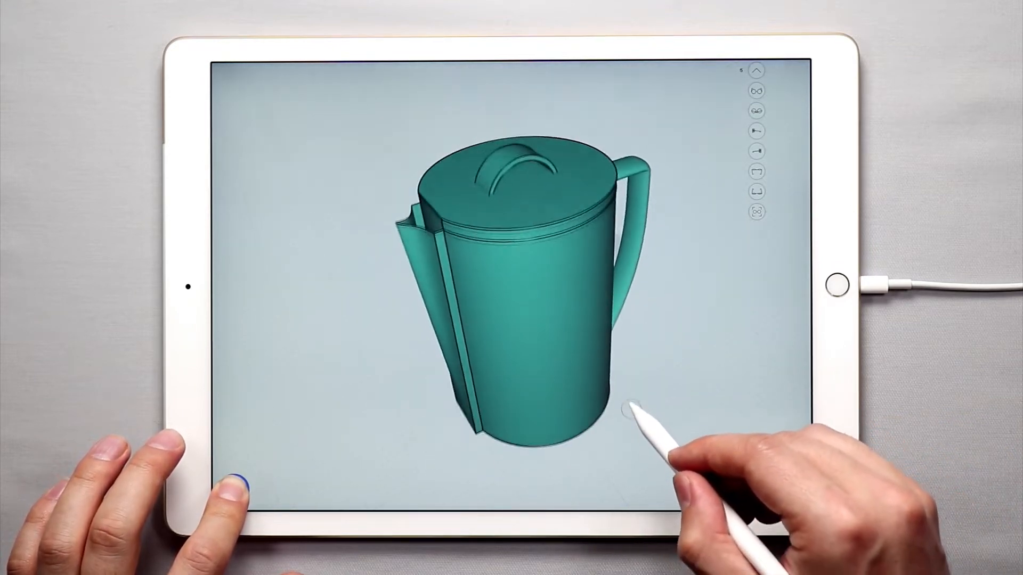
# Orbit the finished kettle to preview it before starting a fresh empty scene
pyautogui.moveTo(633, 411); pyautogui.dragTo(636, 362)
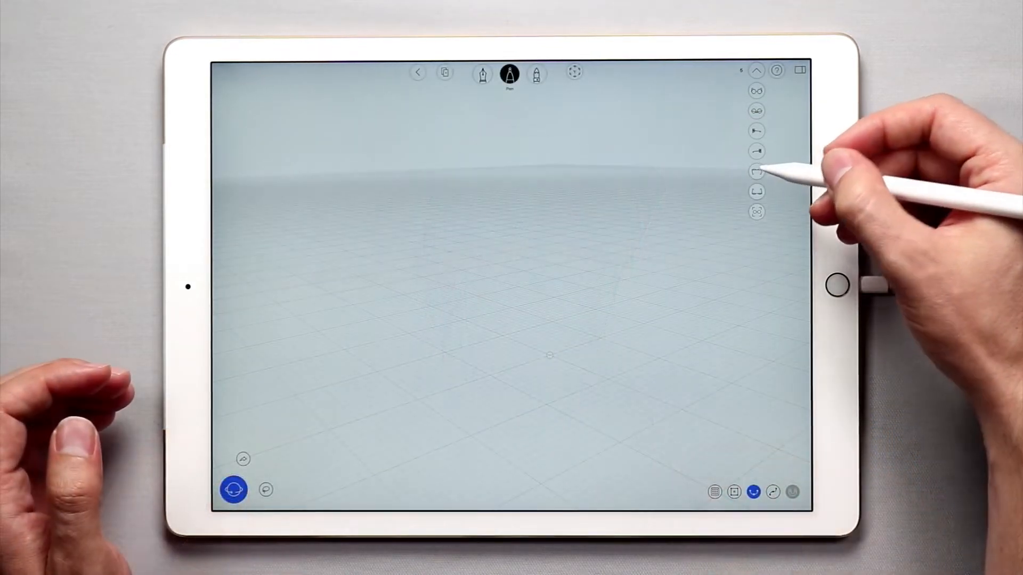
# Sketch a large circle on the ground plane with a small rectangle to its left
pyautogui.click(756, 172)
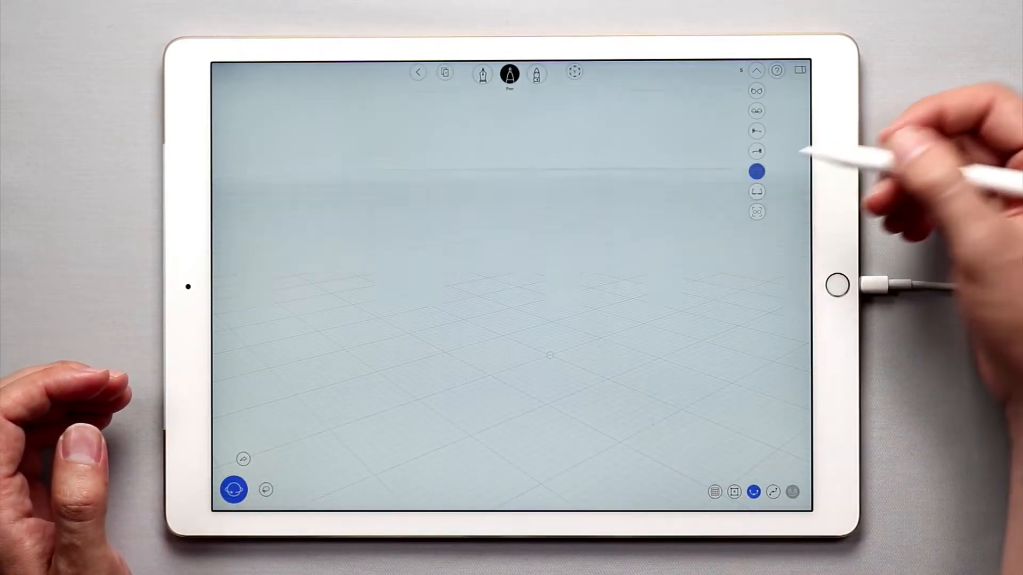
pyautogui.click(757, 171)
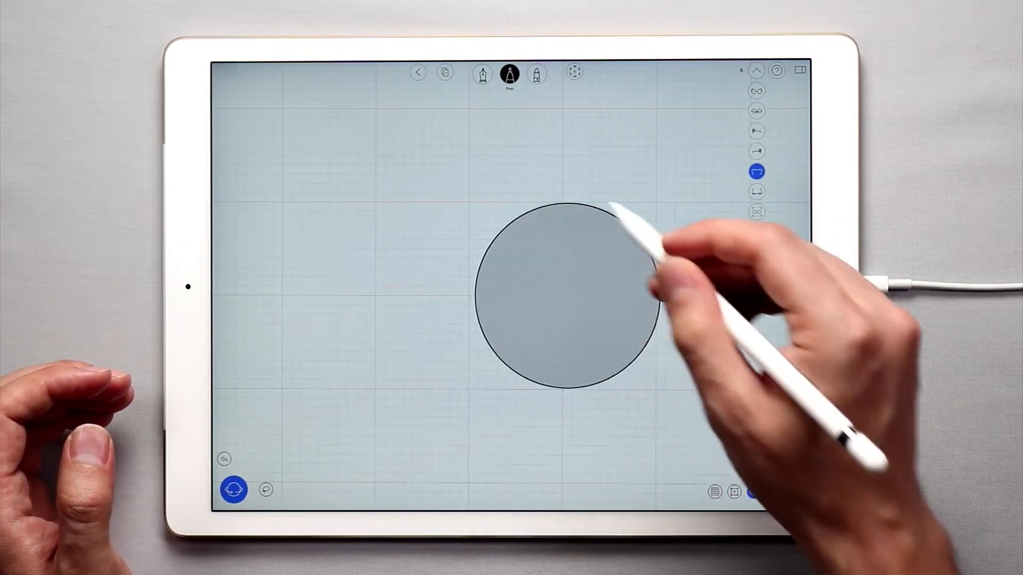
pyautogui.moveTo(558, 294); pyautogui.dragTo(655, 281)
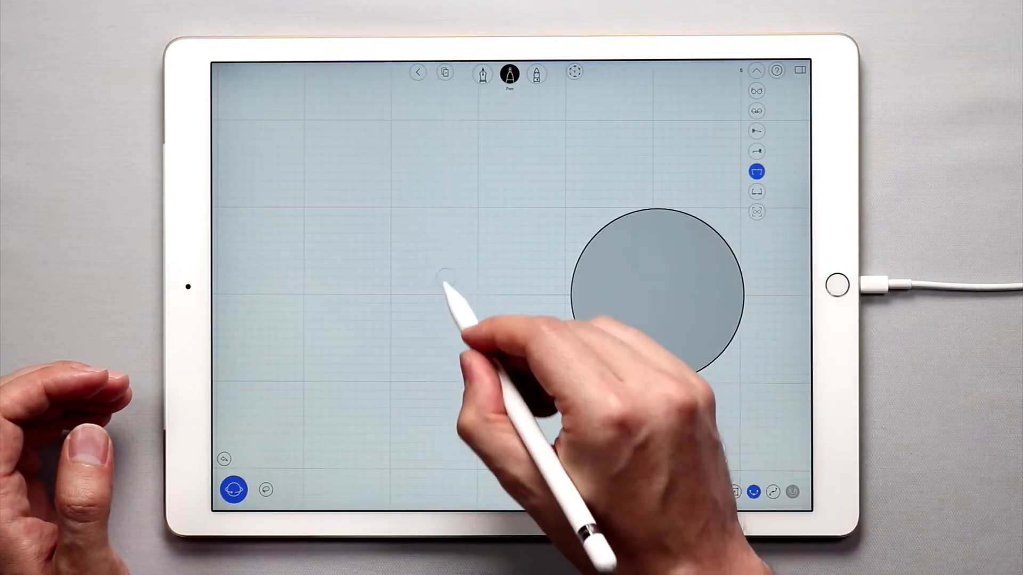
pyautogui.moveTo(449, 274); pyautogui.dragTo(522, 313)
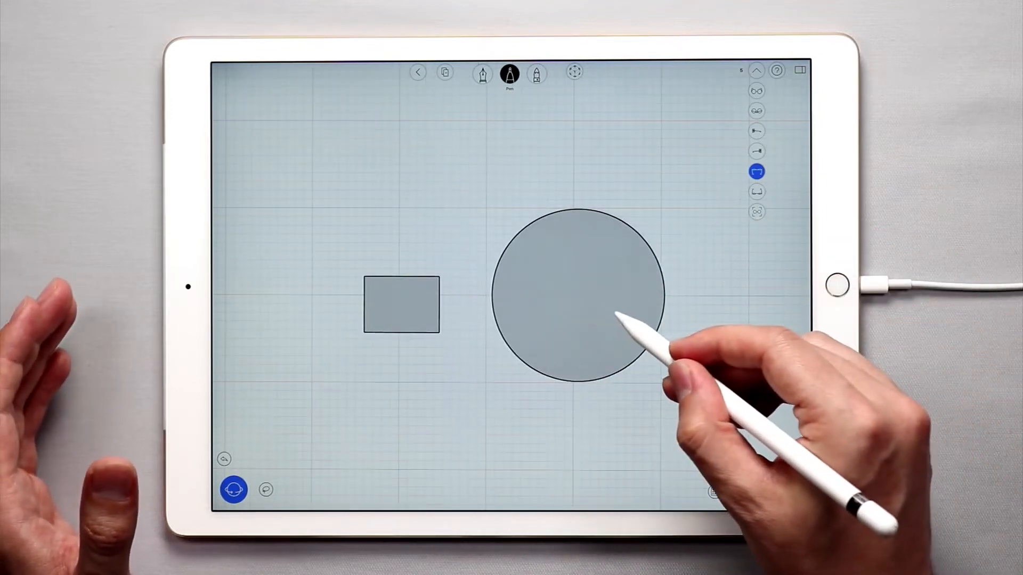
# Turn off Snap to Grid for the circle-and-rectangle sketch
pyautogui.click(574, 294)
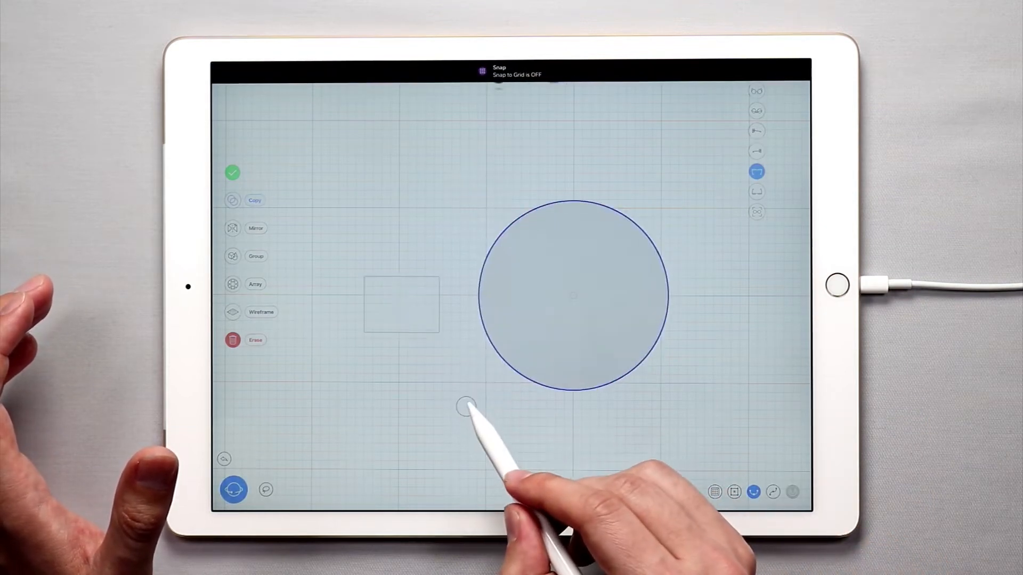
pyautogui.click(573, 294)
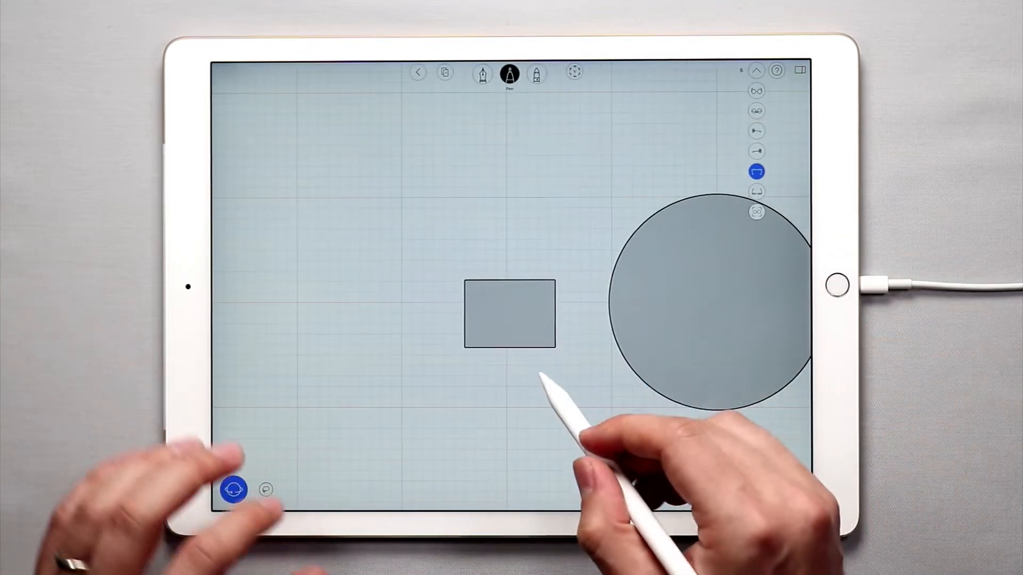
# Reshape the rectangle into a square and seat it on the circle's left edge, centred on its axis
pyautogui.click(510, 313)
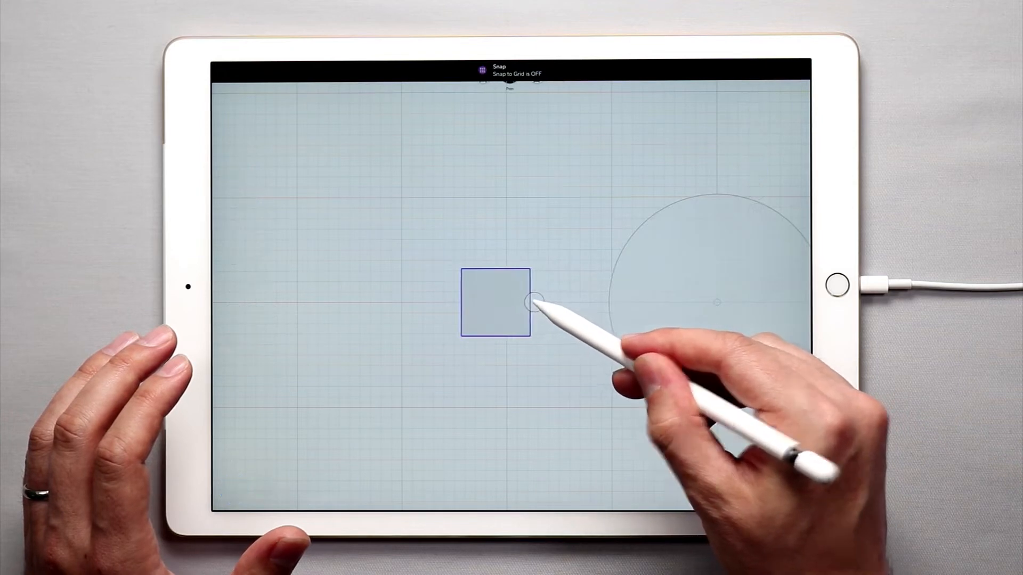
pyautogui.click(495, 302)
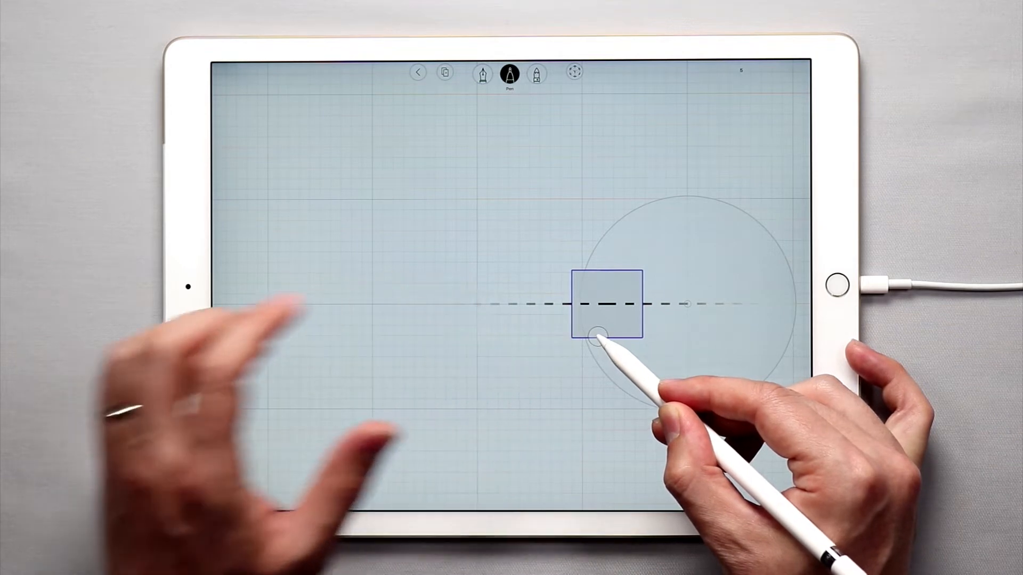
pyautogui.click(599, 335)
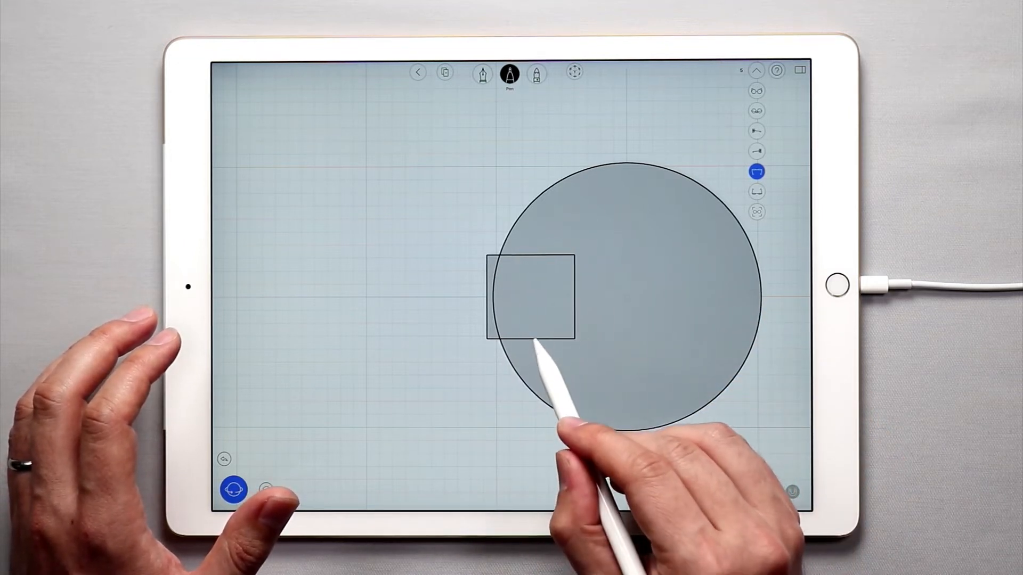
# Combine the enlarged circle and overlapping square into one circle-with-tab profile
pyautogui.click(532, 300)
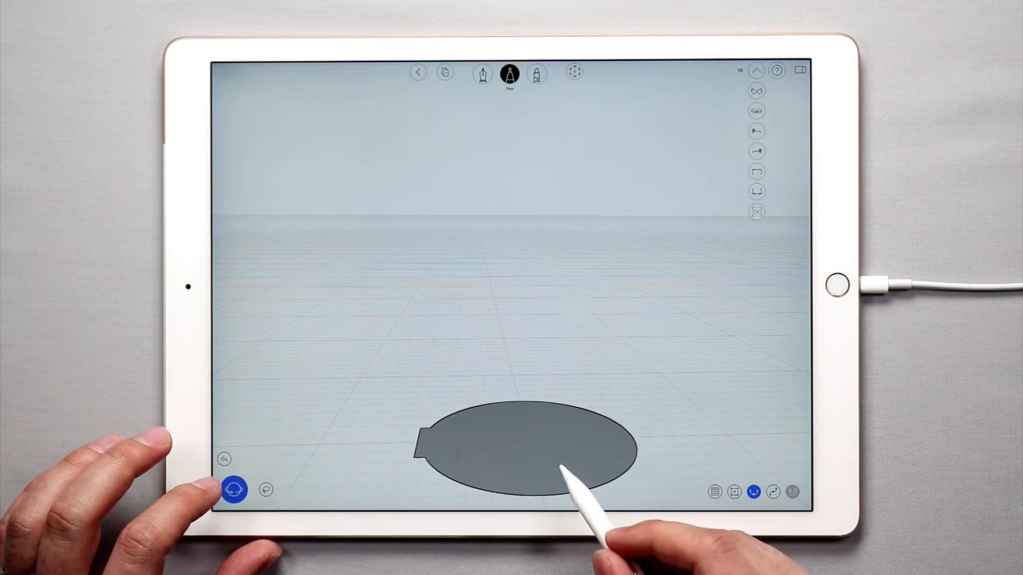
# Extrude the circle-and-tab profile upward into a tall cylinder with a side ridge
pyautogui.click(550, 457)
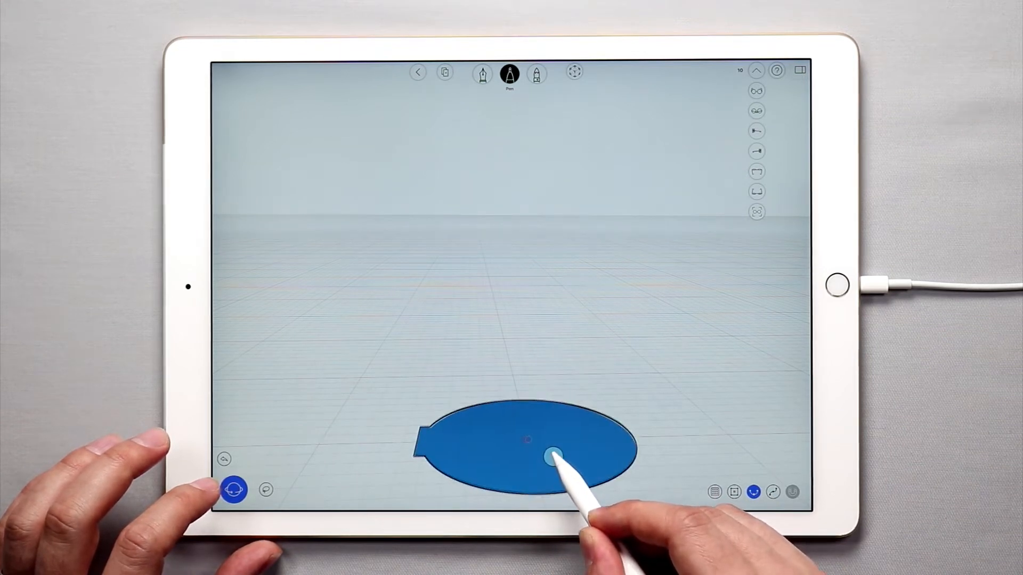
pyautogui.moveTo(549, 457); pyautogui.dragTo(536, 218)
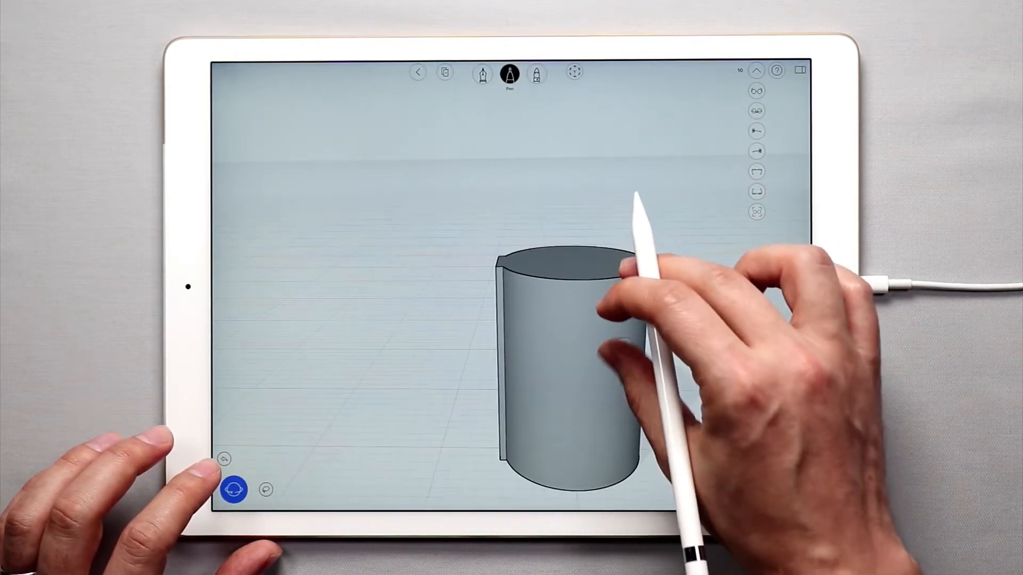
pyautogui.click(577, 249)
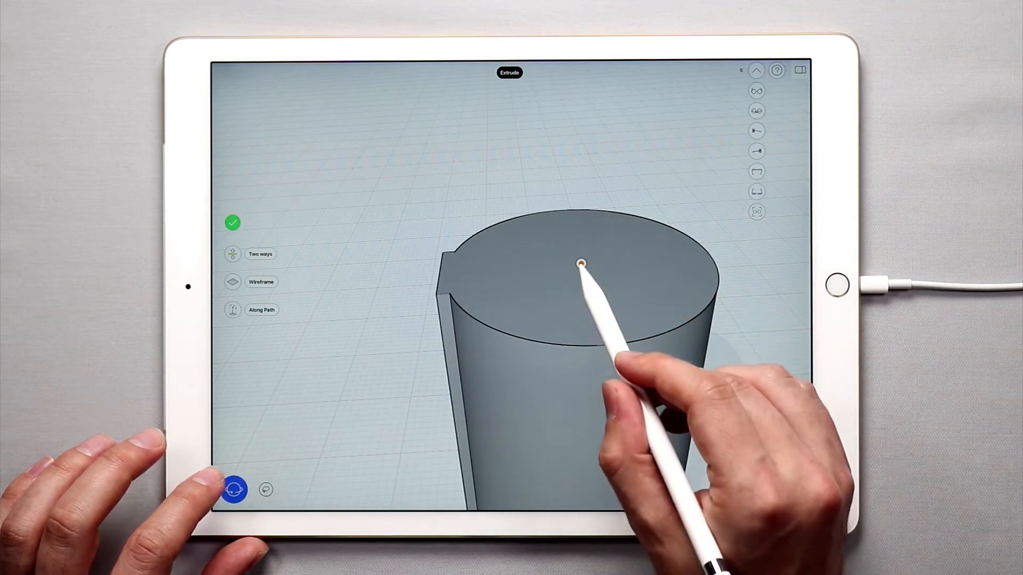
# Raise the cylinder's top face into a thin lid layer and fine-tune its thickness
pyautogui.moveTo(580, 263); pyautogui.dragTo(577, 254)
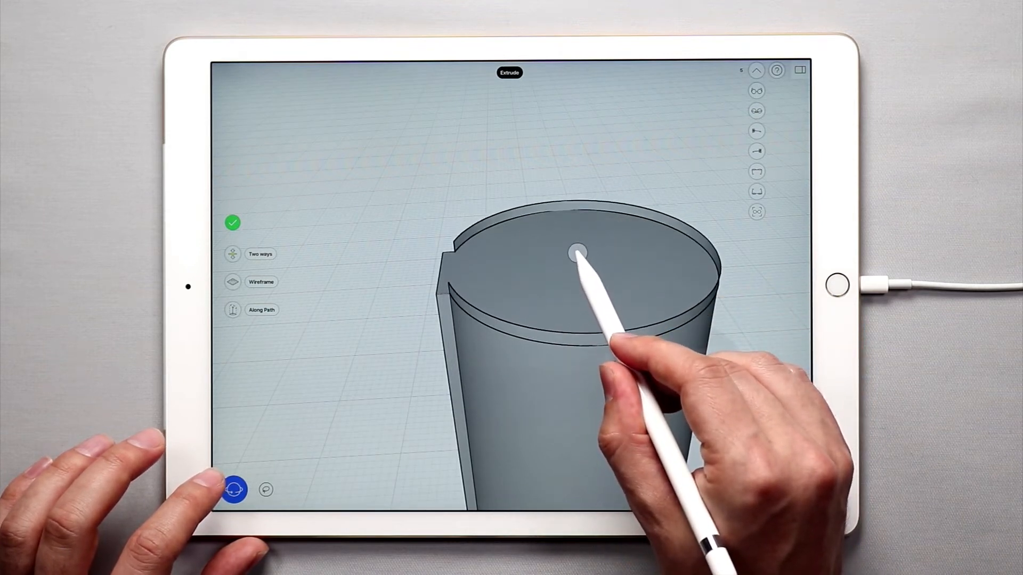
pyautogui.moveTo(577, 252); pyautogui.dragTo(565, 251)
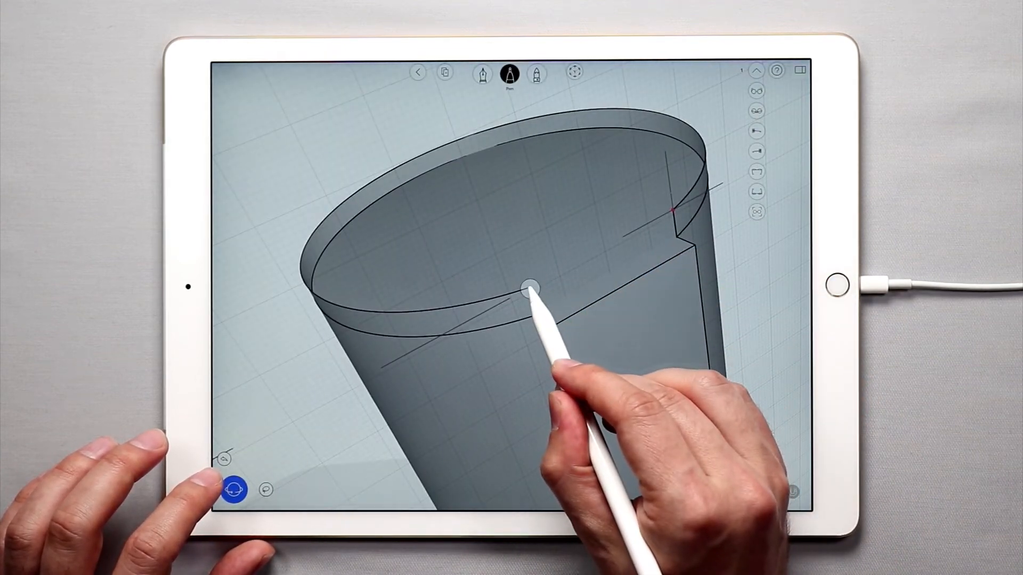
pyautogui.moveTo(528, 286); pyautogui.dragTo(569, 267)
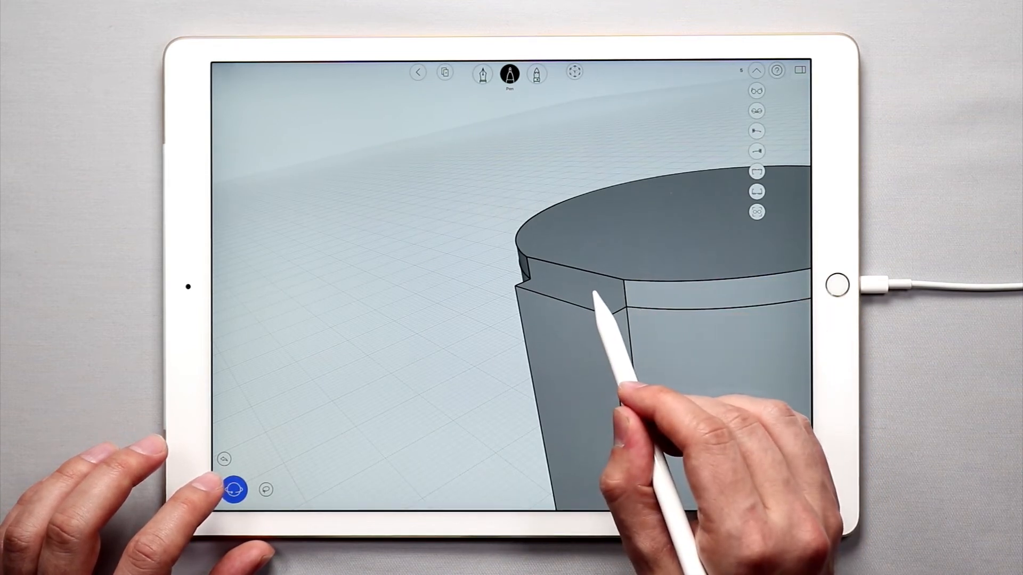
pyautogui.click(568, 280)
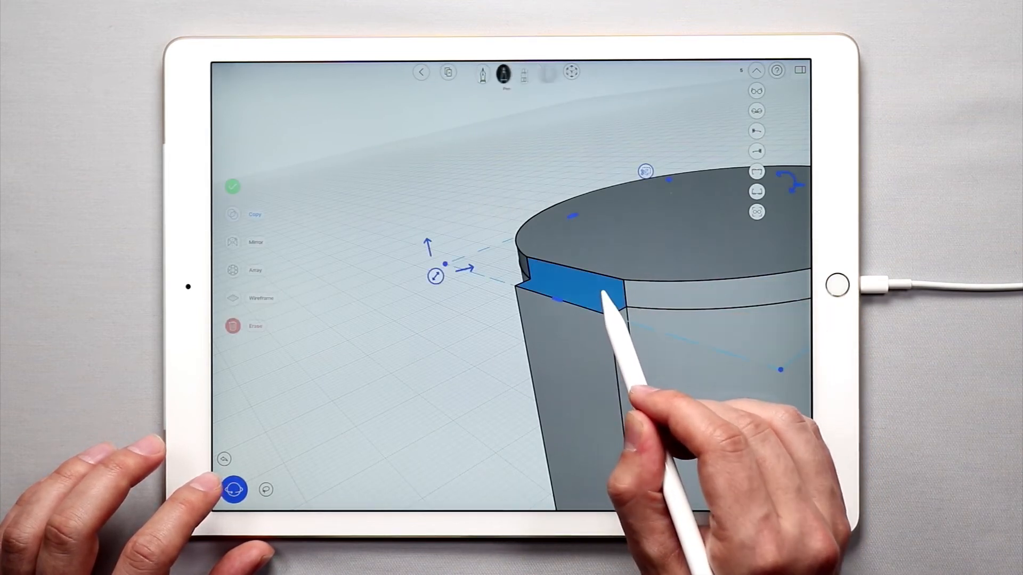